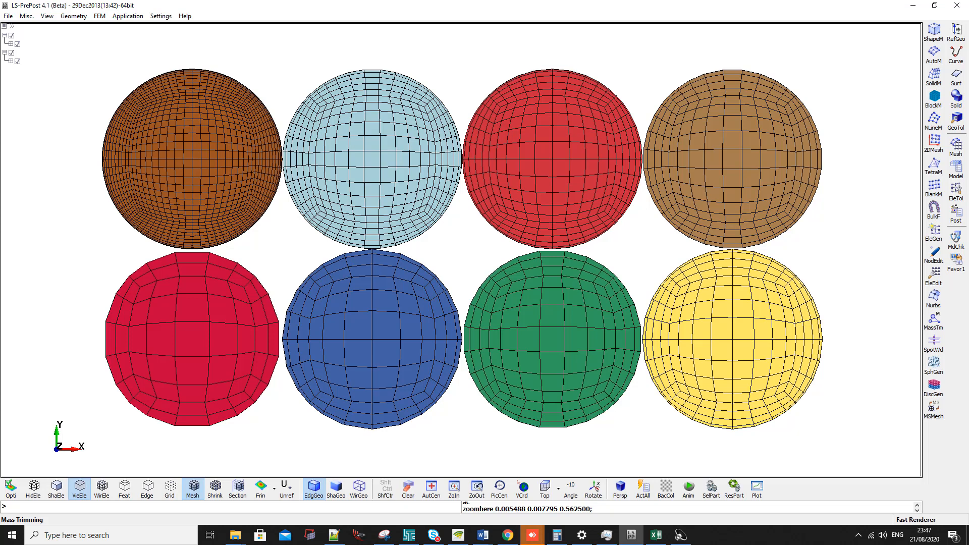
Step: Open the Shape Mesher with the Sphere_Solid entity selected
left_click(934, 31)
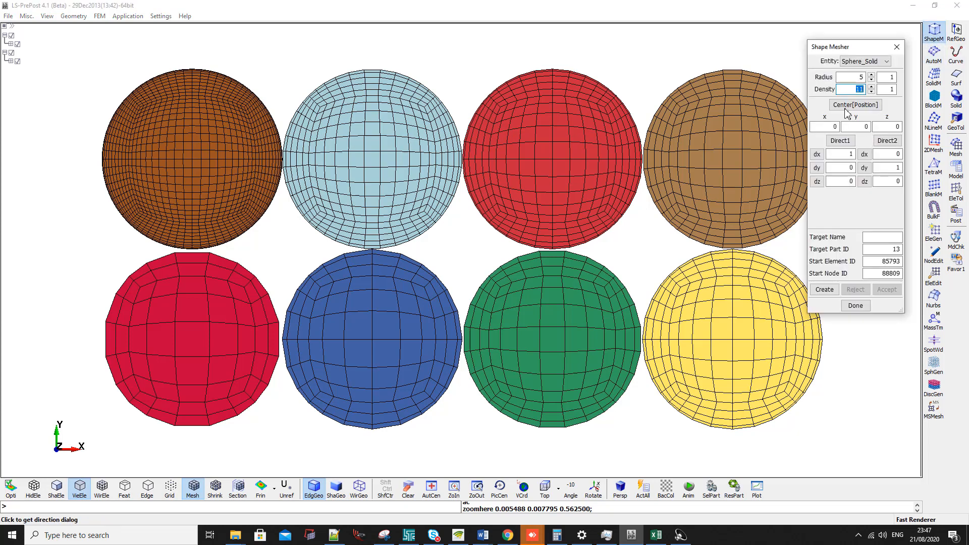
mouse_move(858, 89)
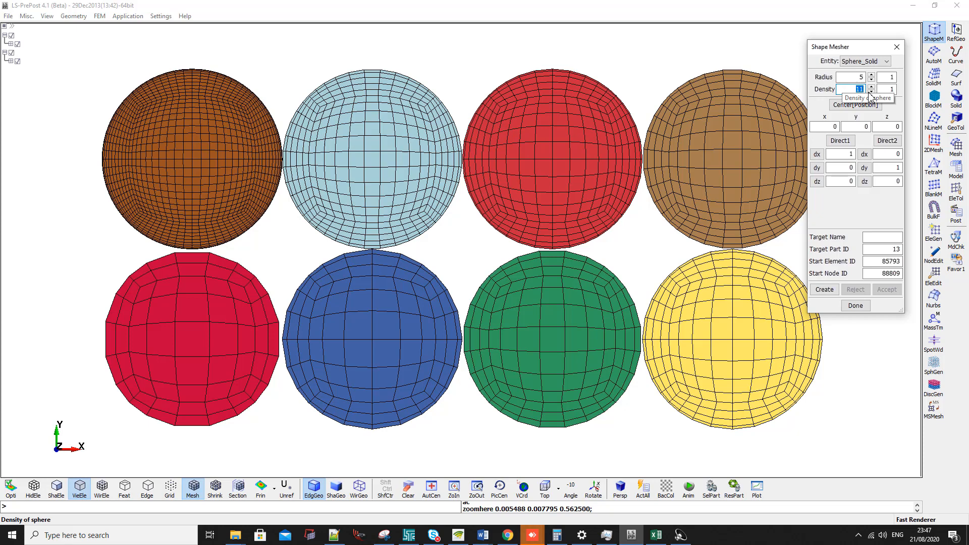
mouse_move(734, 252)
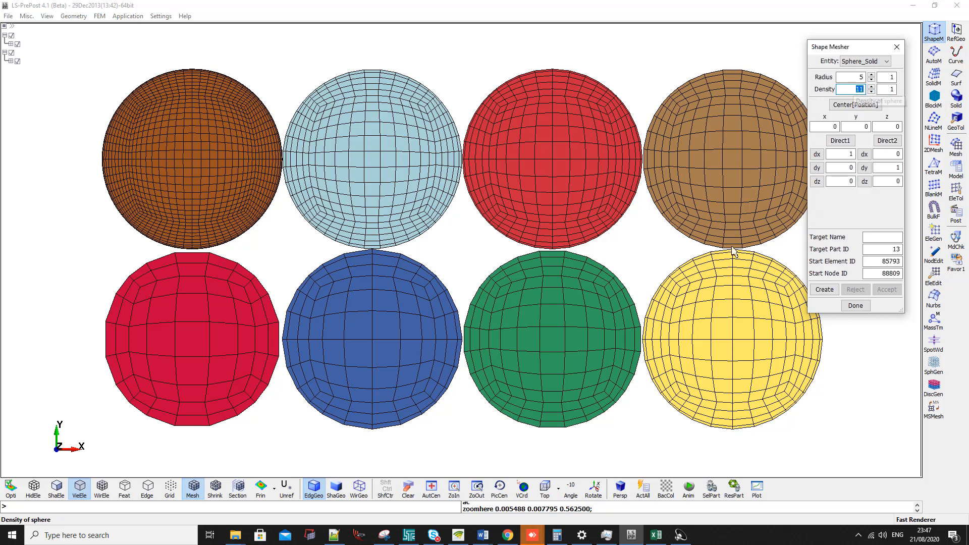
mouse_move(228, 301)
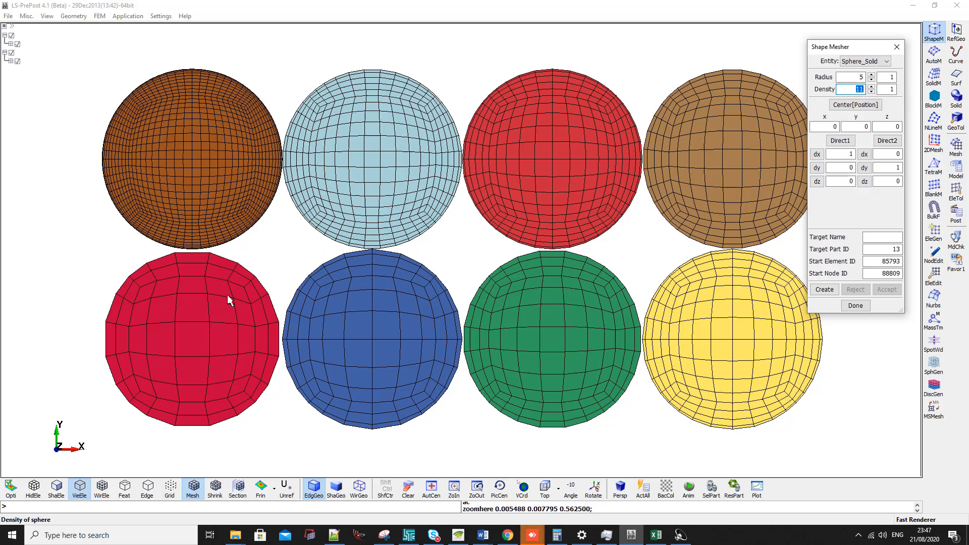
mouse_move(147, 388)
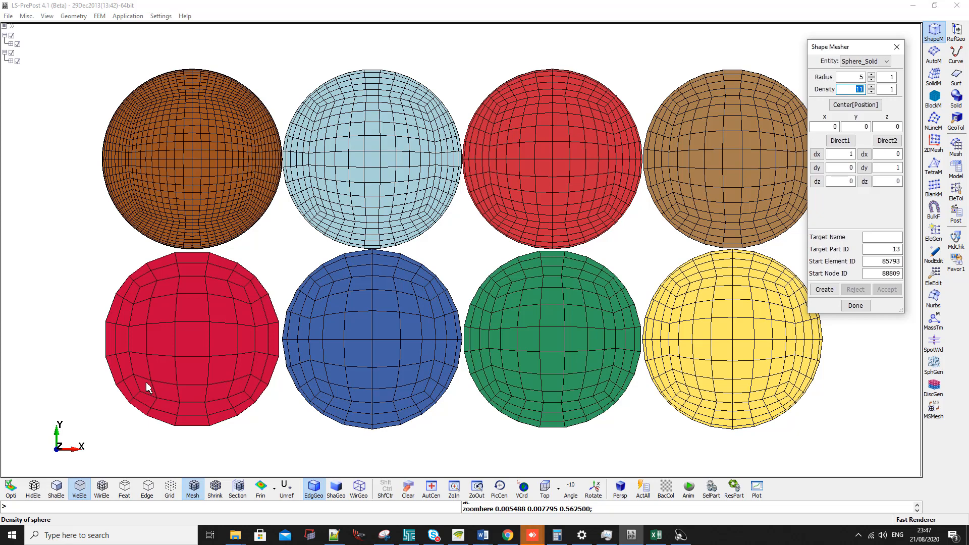
mouse_move(364, 453)
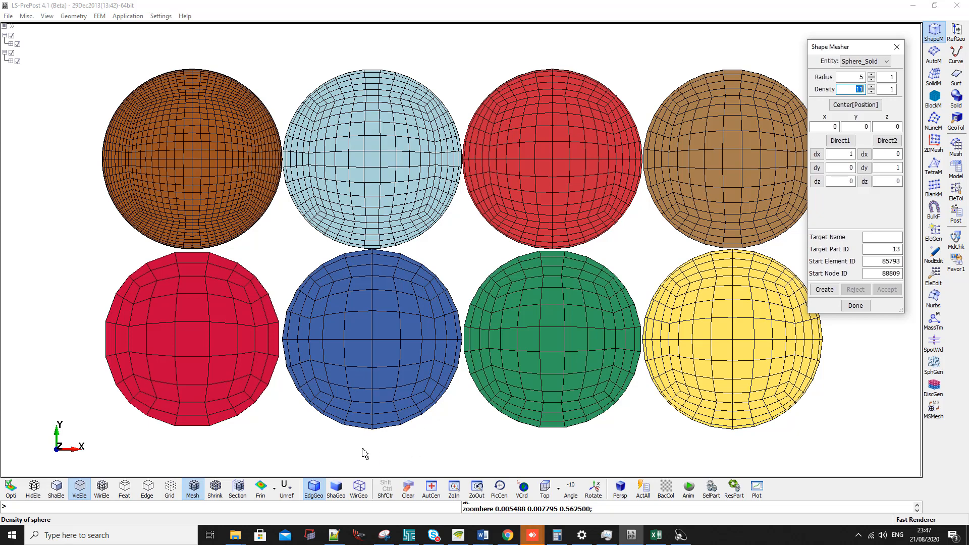
mouse_move(338, 411)
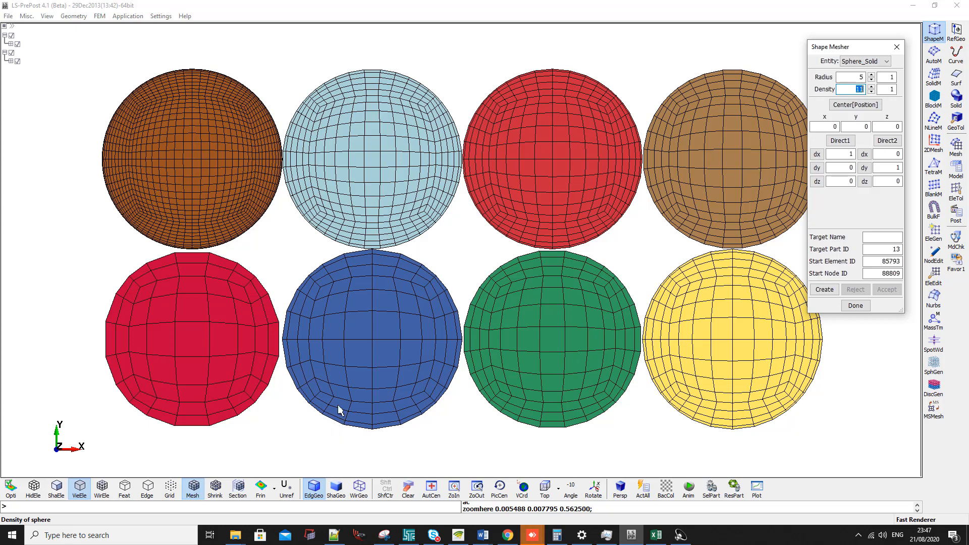
mouse_move(385, 300)
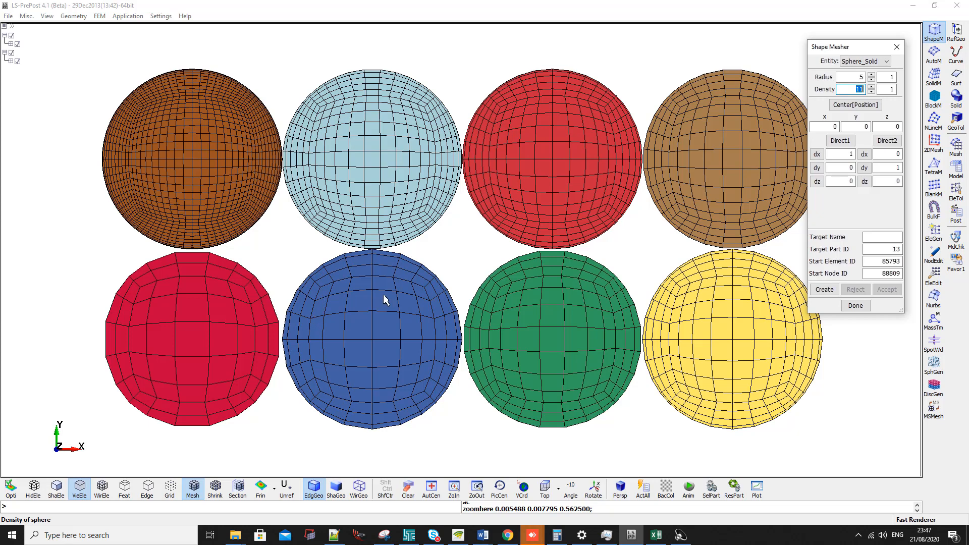
mouse_move(378, 292)
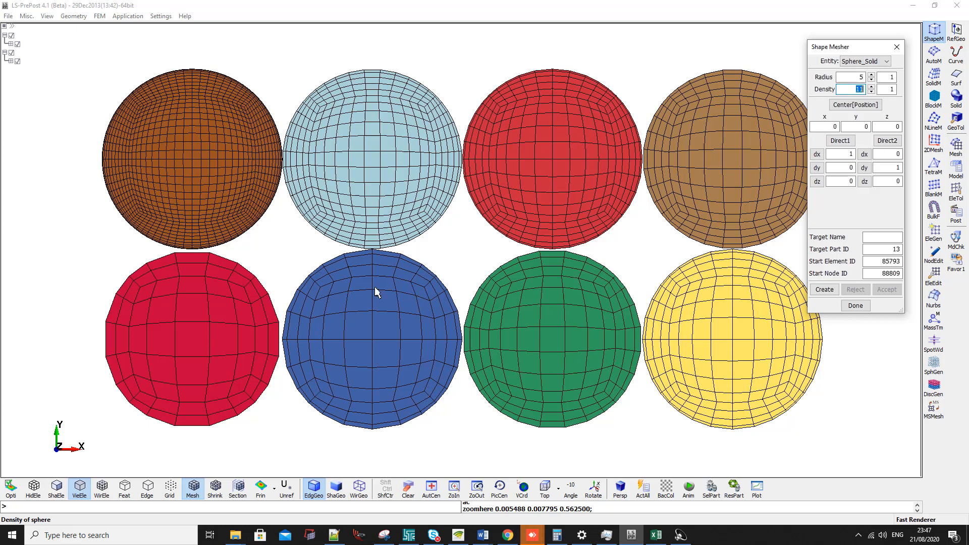
mouse_move(363, 271)
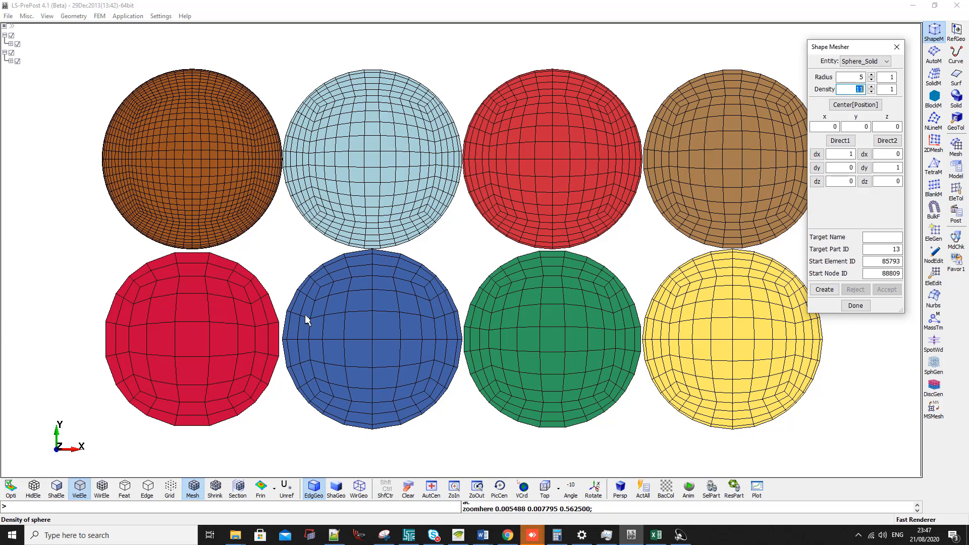
mouse_move(859, 88)
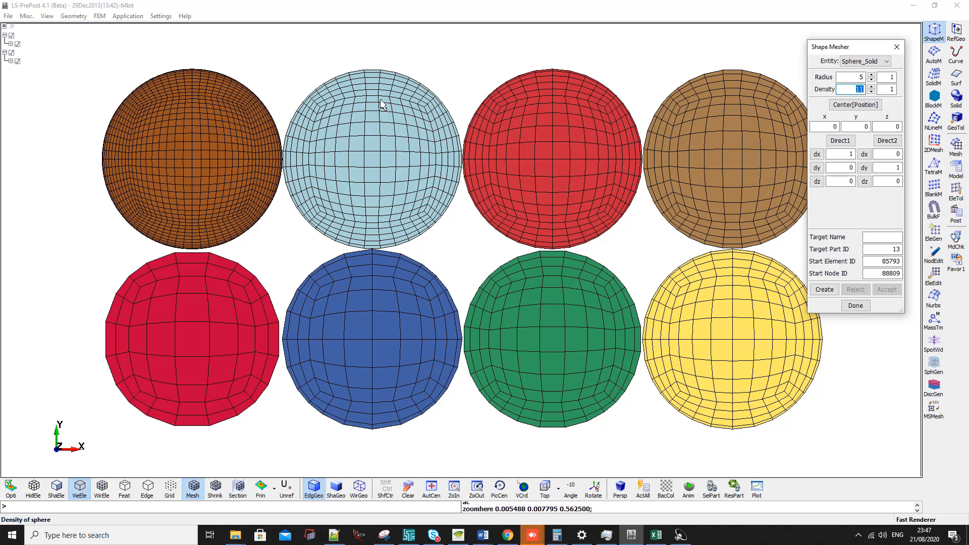
mouse_move(737, 104)
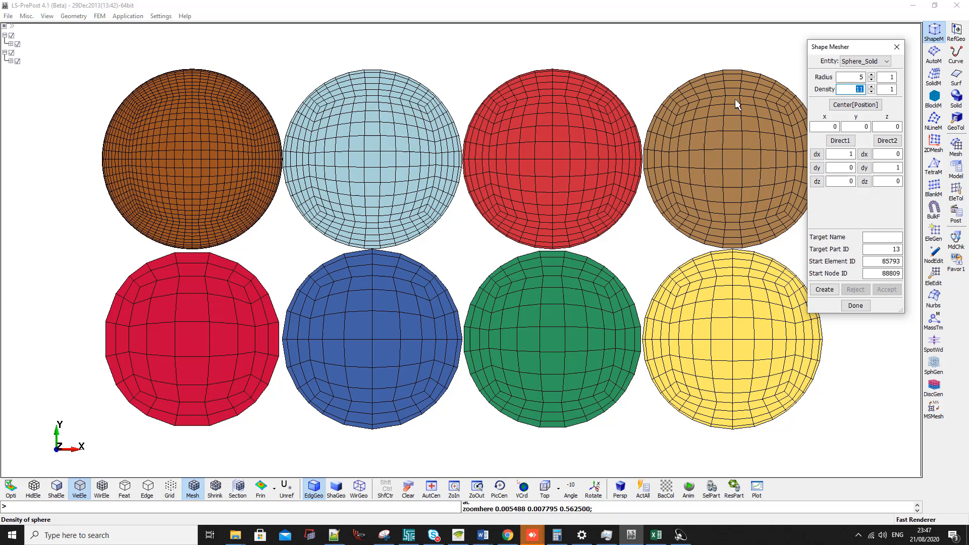
mouse_move(158, 294)
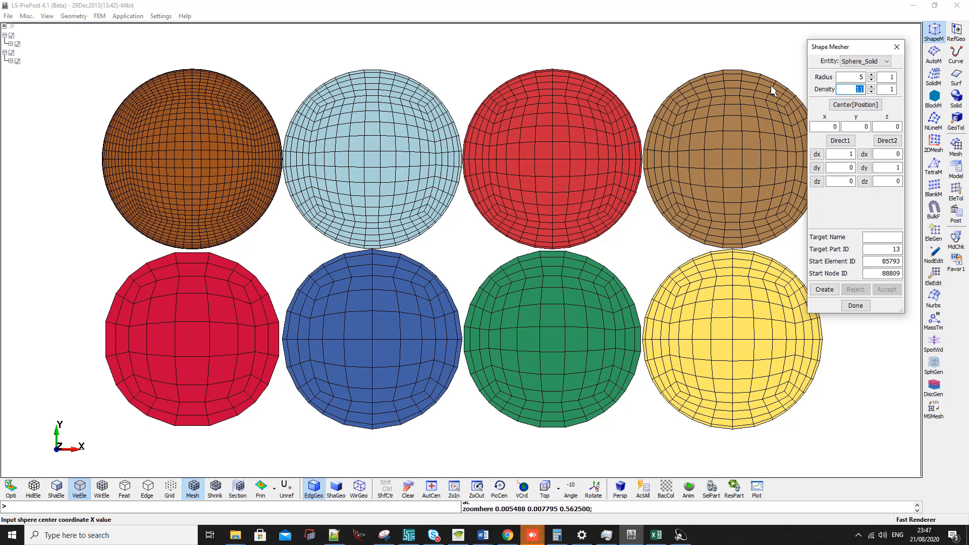
mouse_move(158, 303)
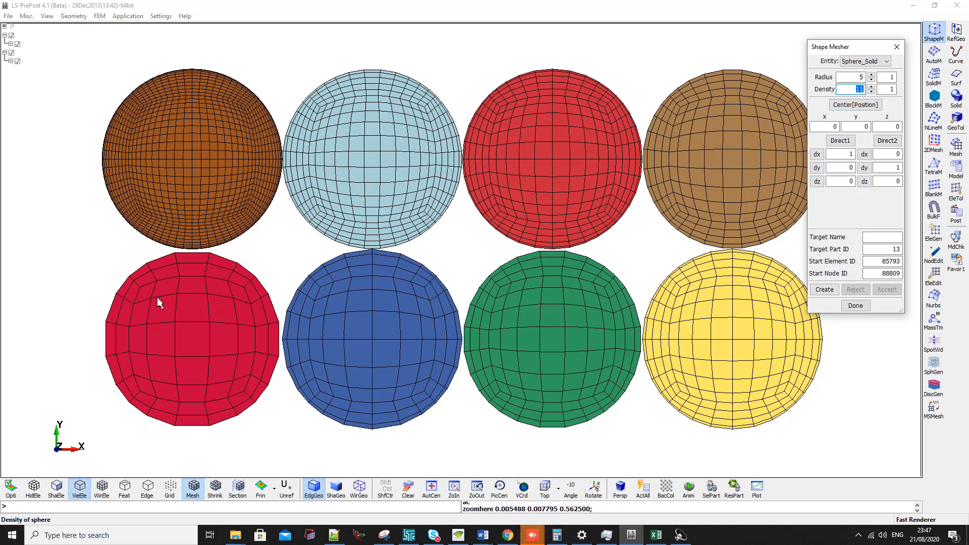
mouse_move(325, 297)
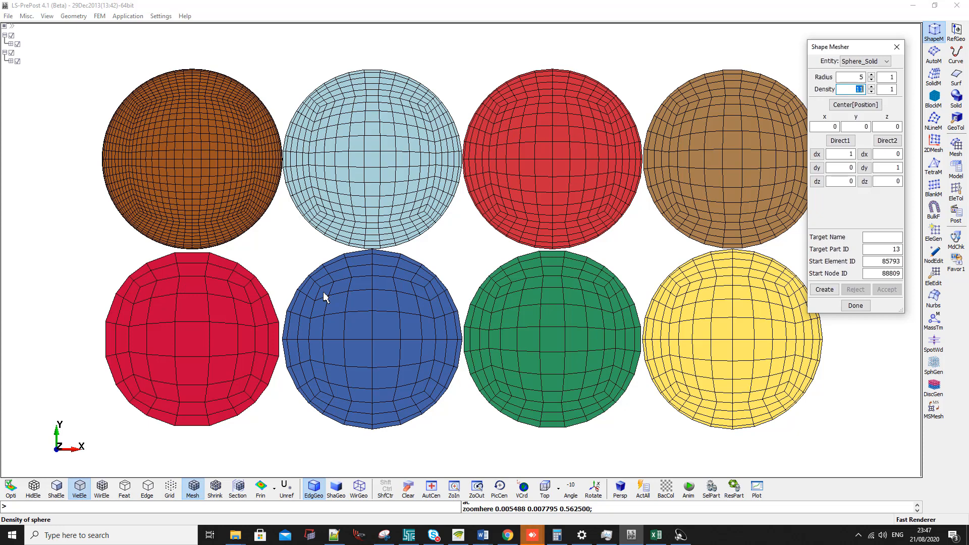
mouse_move(569, 284)
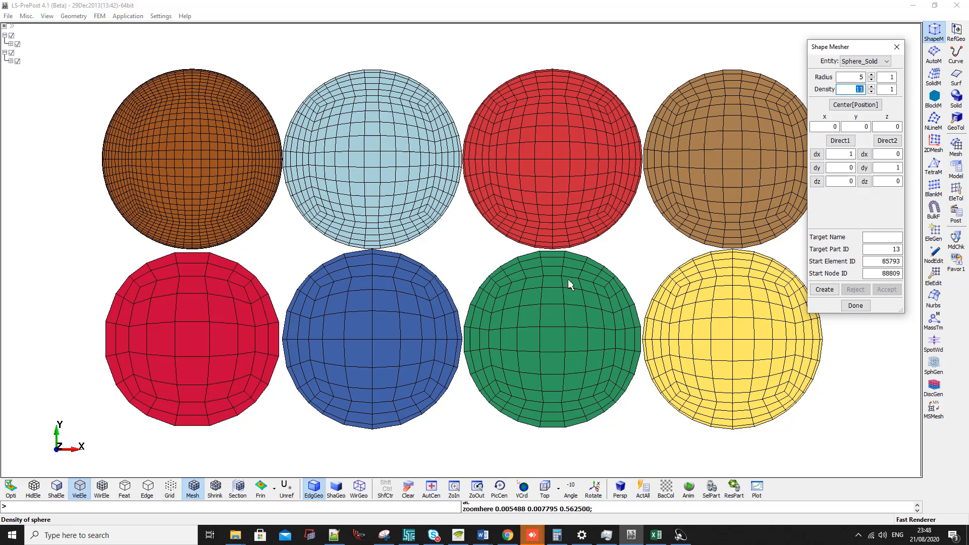
mouse_move(732, 291)
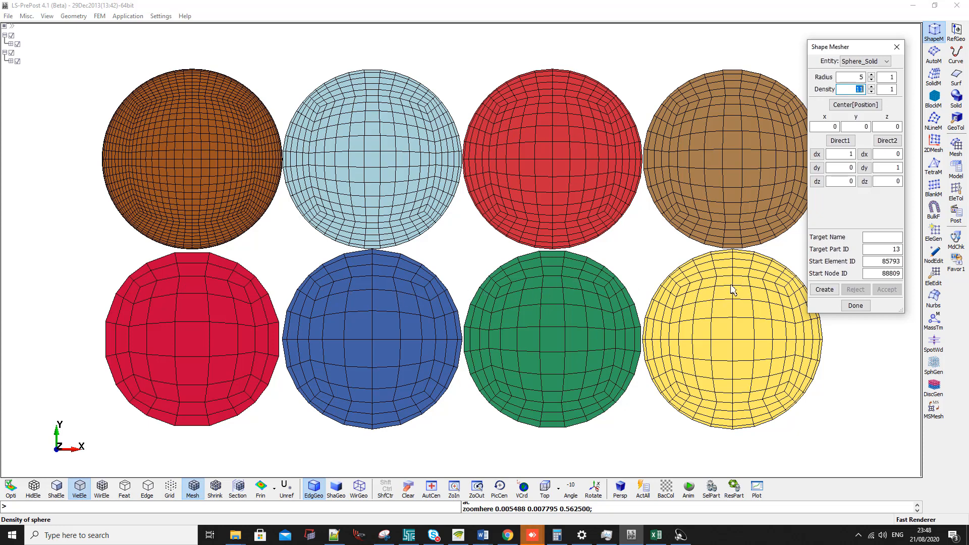
mouse_move(194, 103)
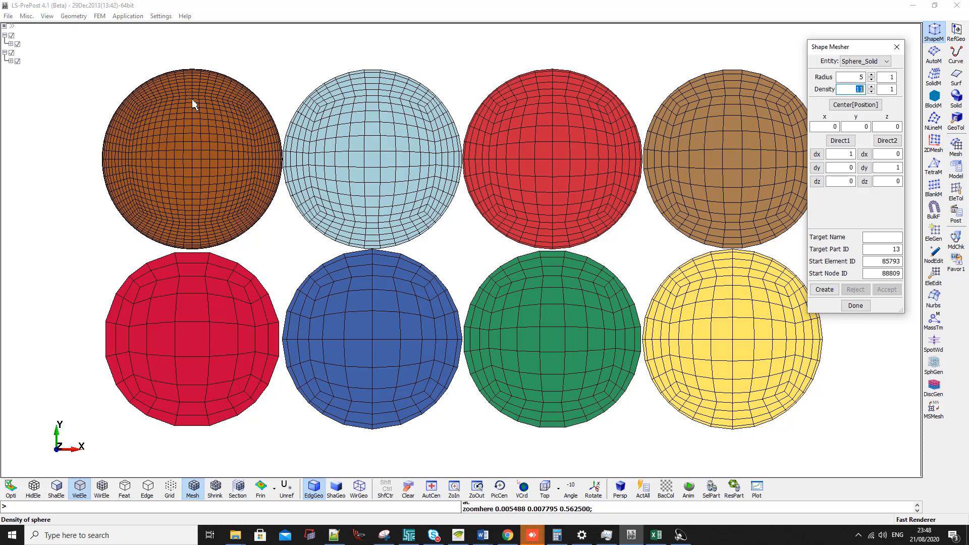
mouse_move(201, 102)
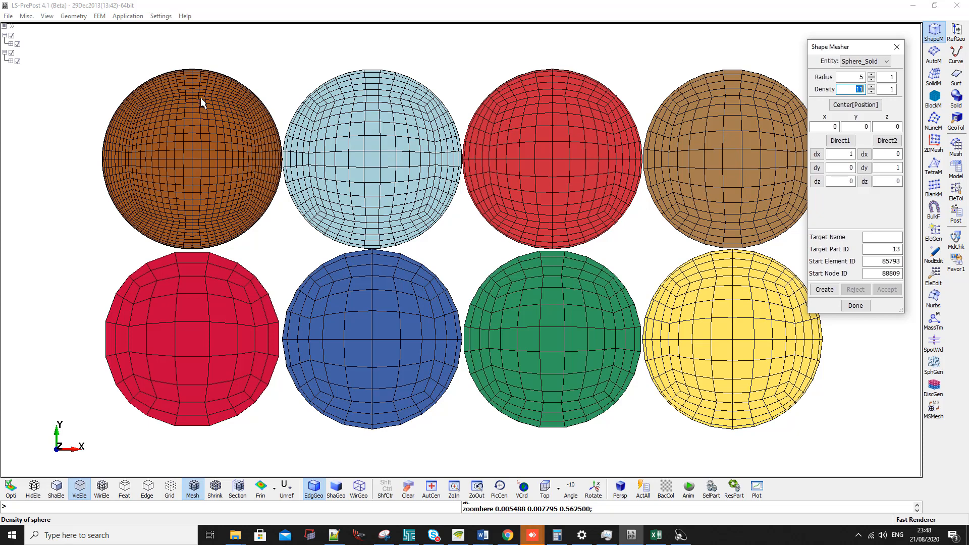
mouse_move(193, 104)
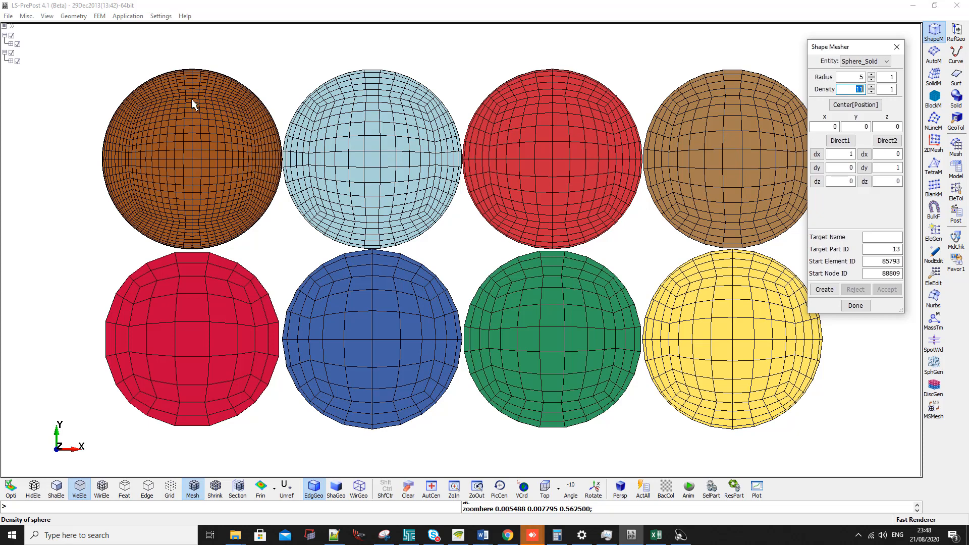
mouse_move(137, 117)
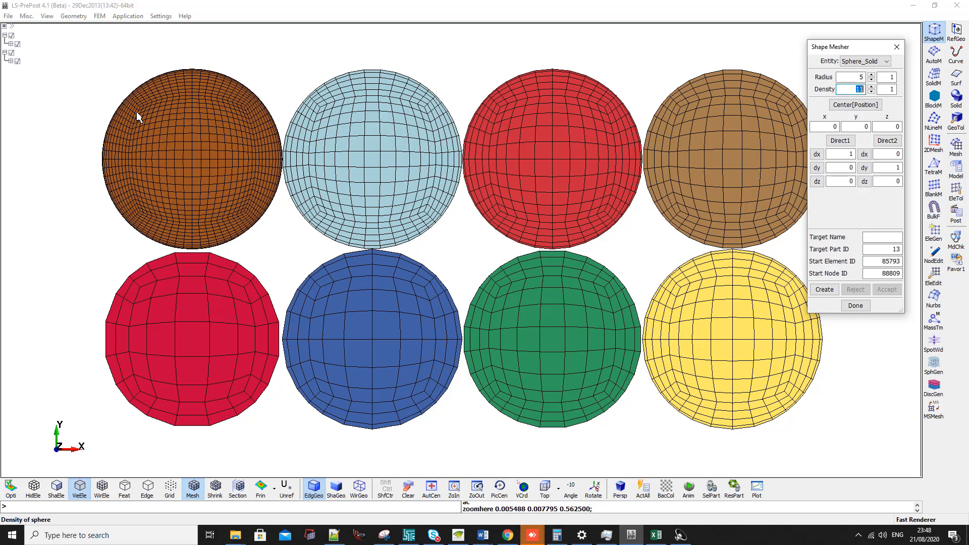
mouse_move(322, 167)
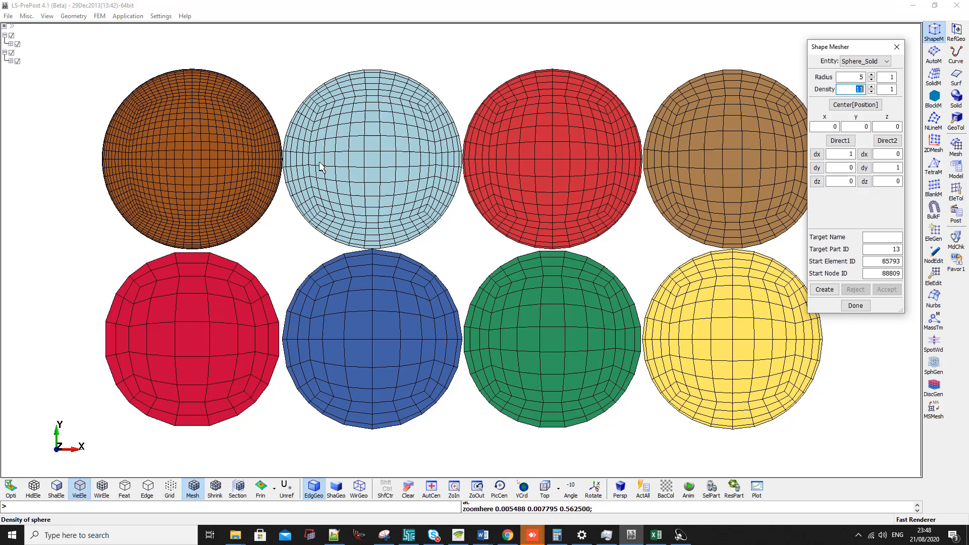
mouse_move(371, 49)
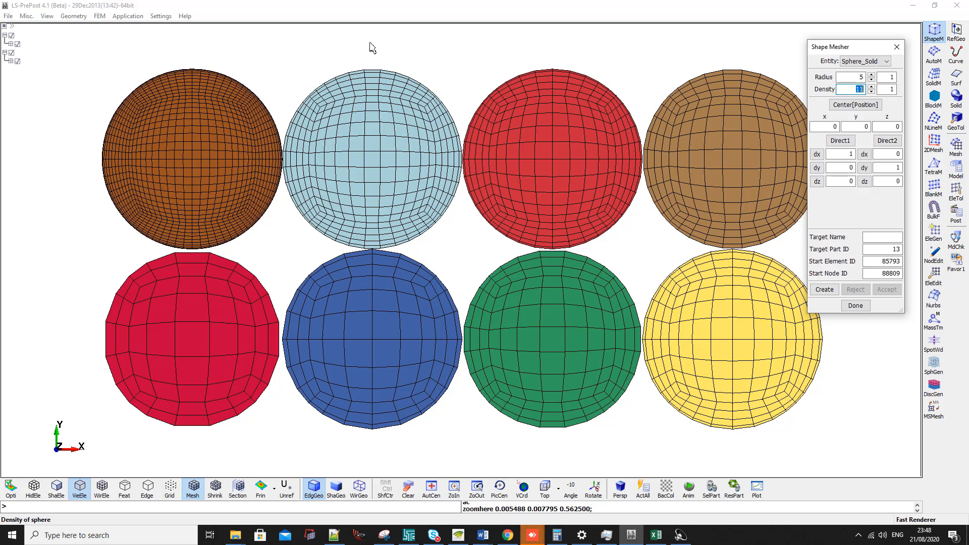
mouse_move(379, 151)
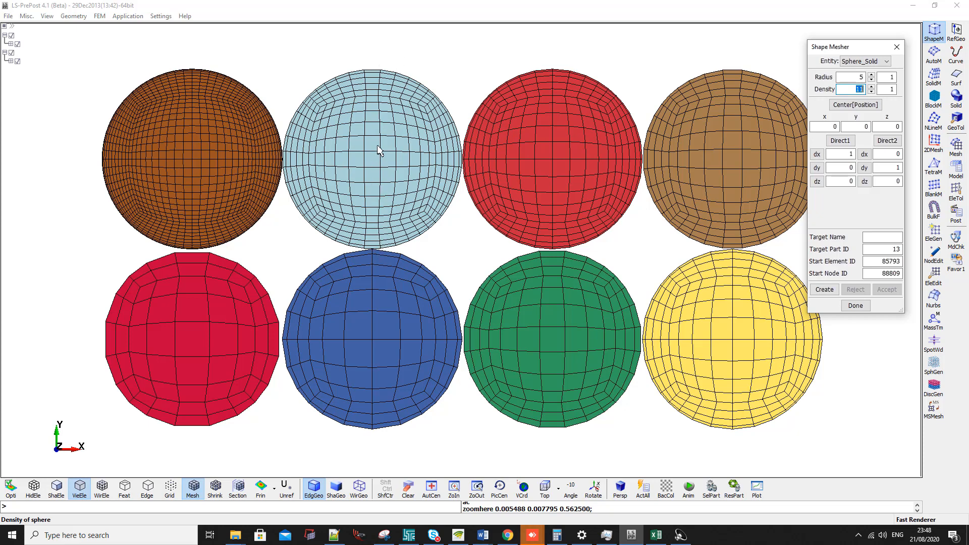
mouse_move(369, 66)
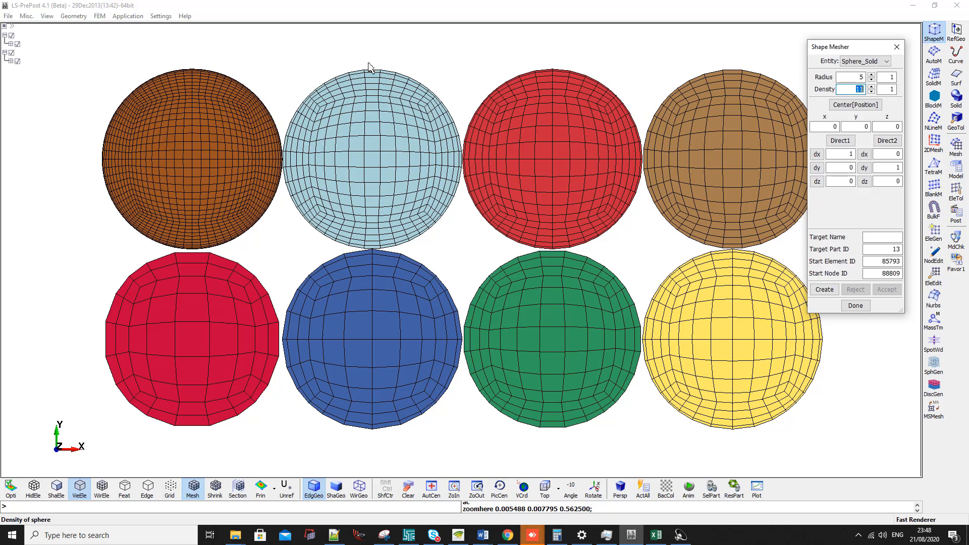
mouse_move(374, 258)
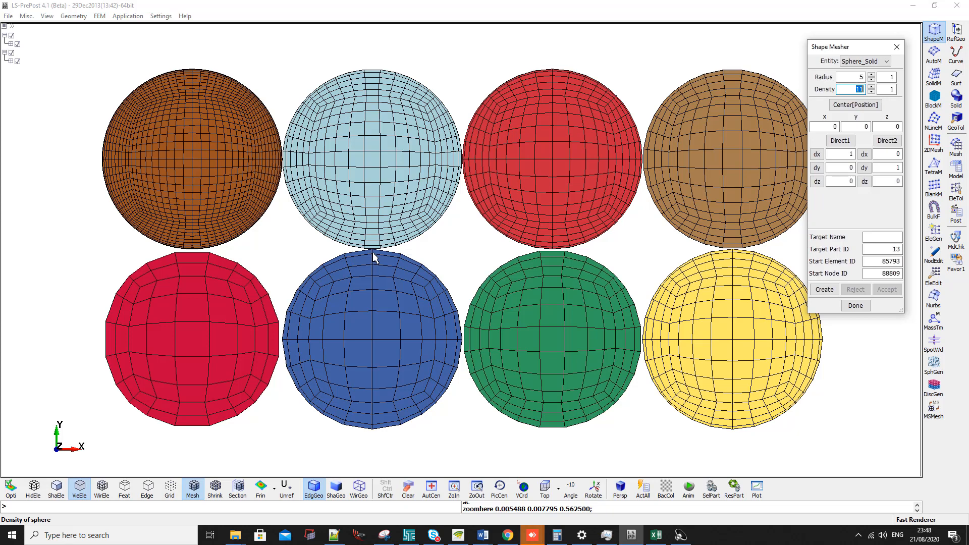
mouse_move(761, 174)
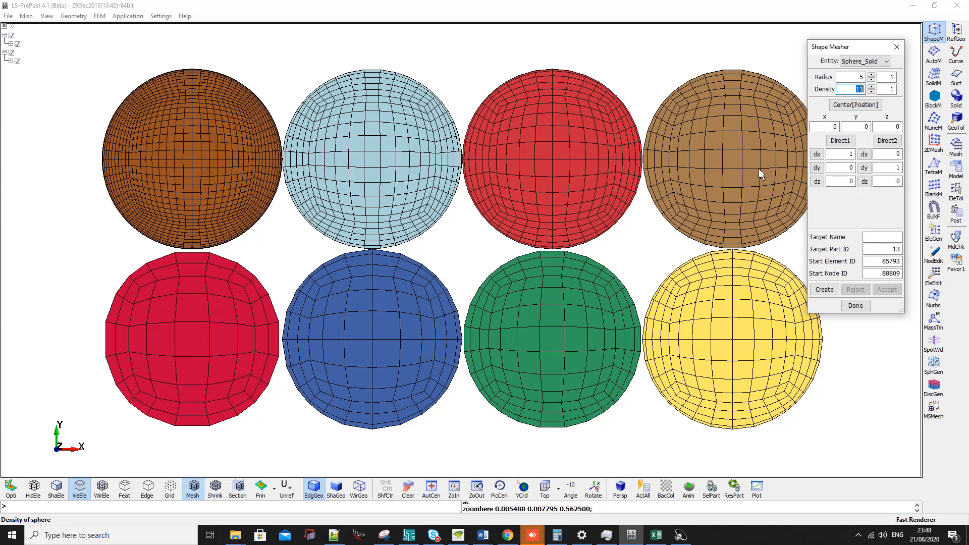
mouse_move(293, 412)
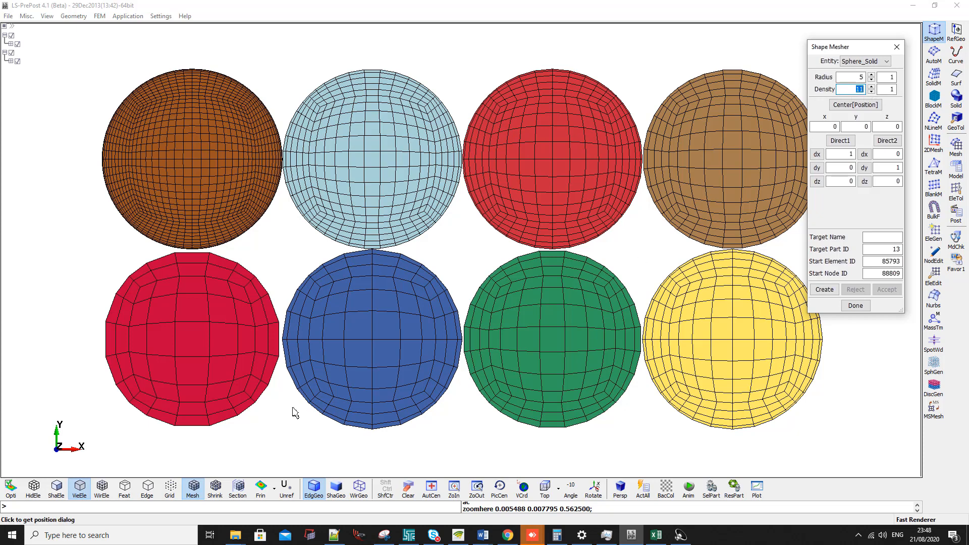
mouse_move(189, 393)
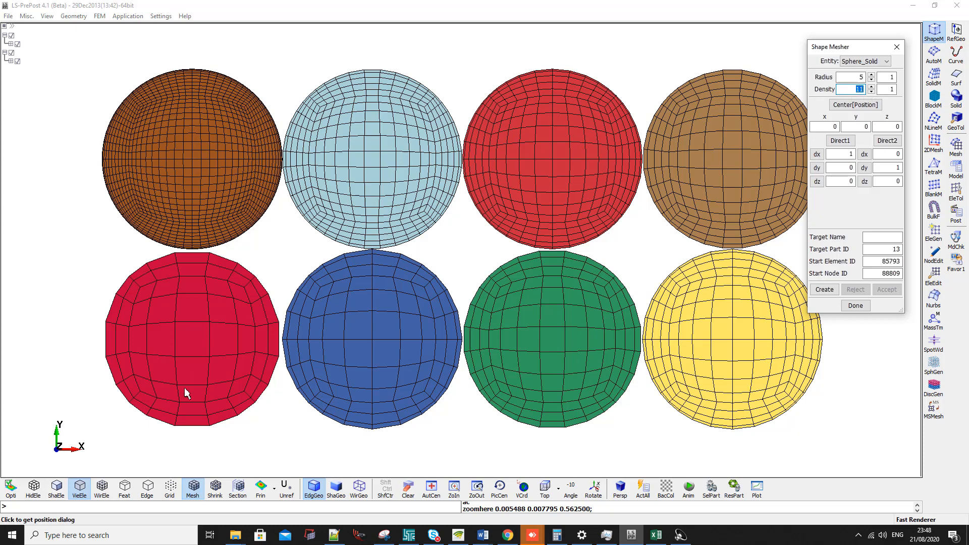
mouse_move(436, 333)
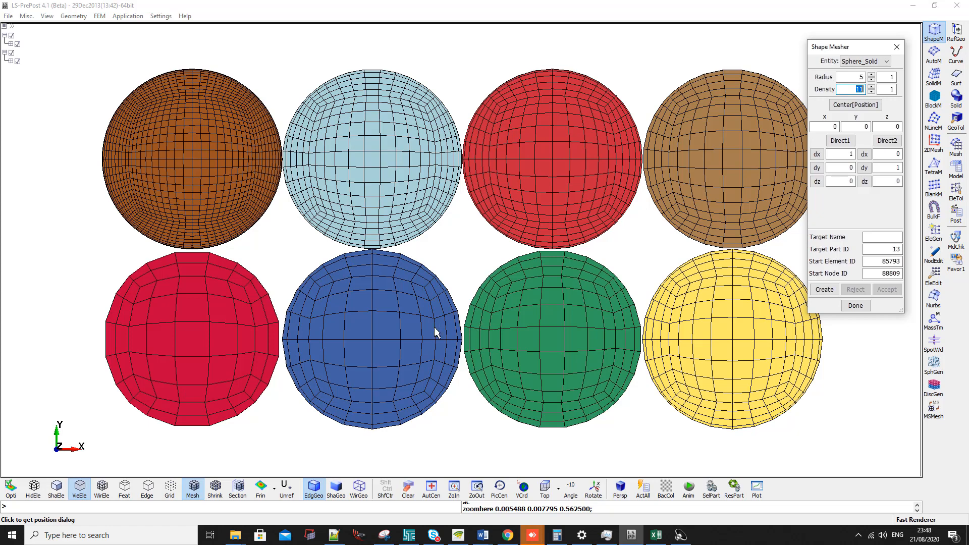
mouse_move(859, 89)
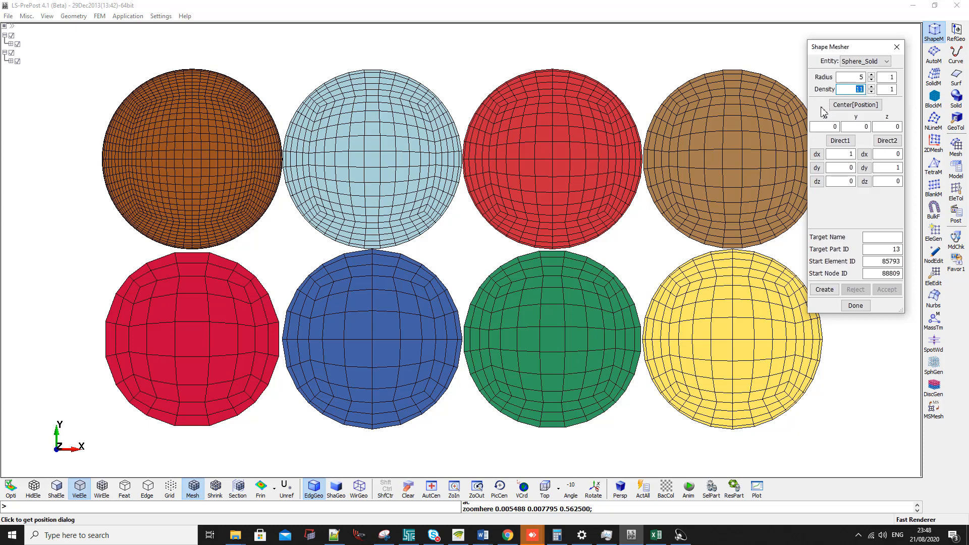
mouse_move(840, 113)
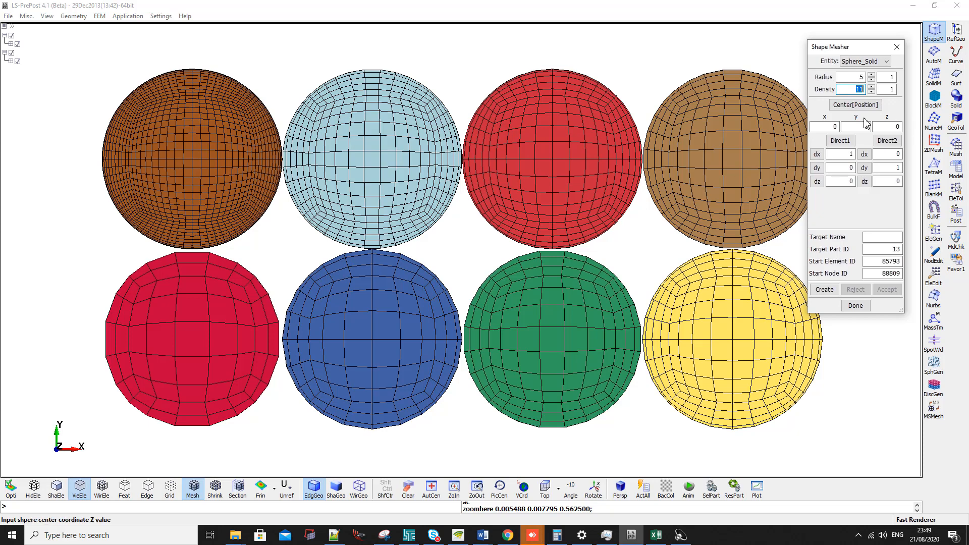
mouse_move(840, 140)
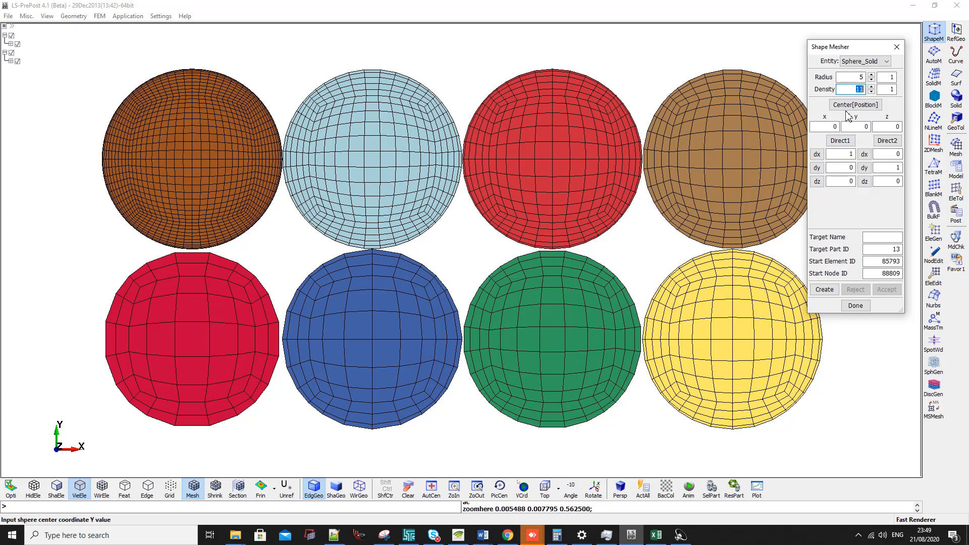
mouse_move(855, 104)
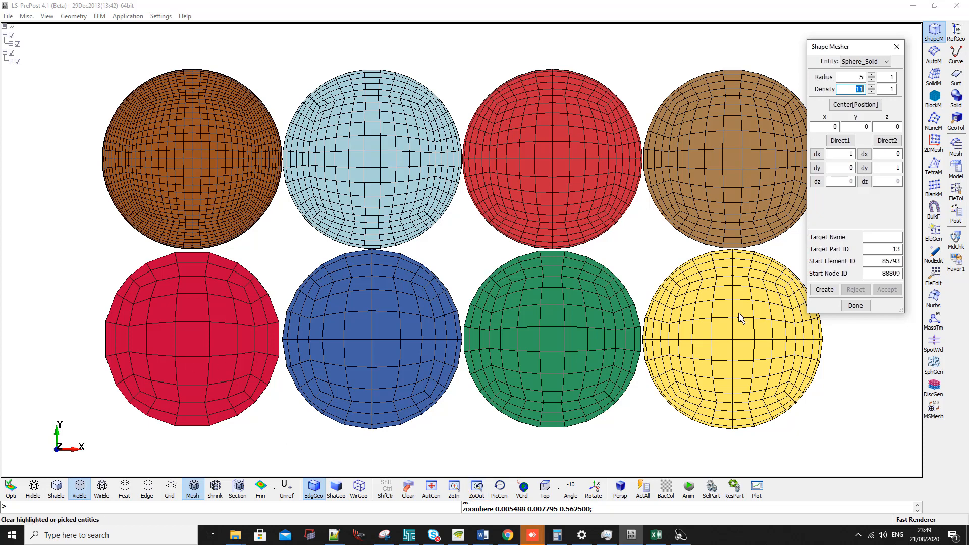
mouse_move(450, 361)
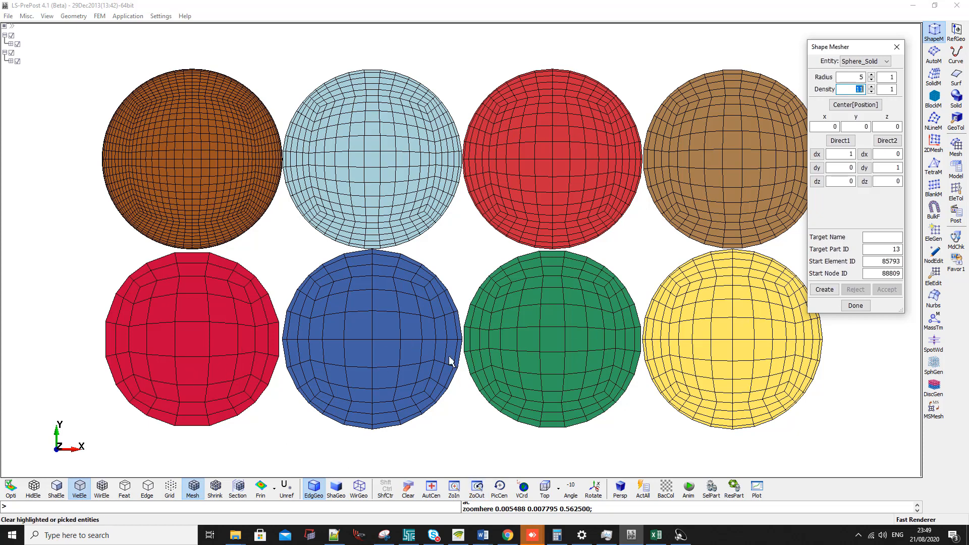
mouse_move(598, 440)
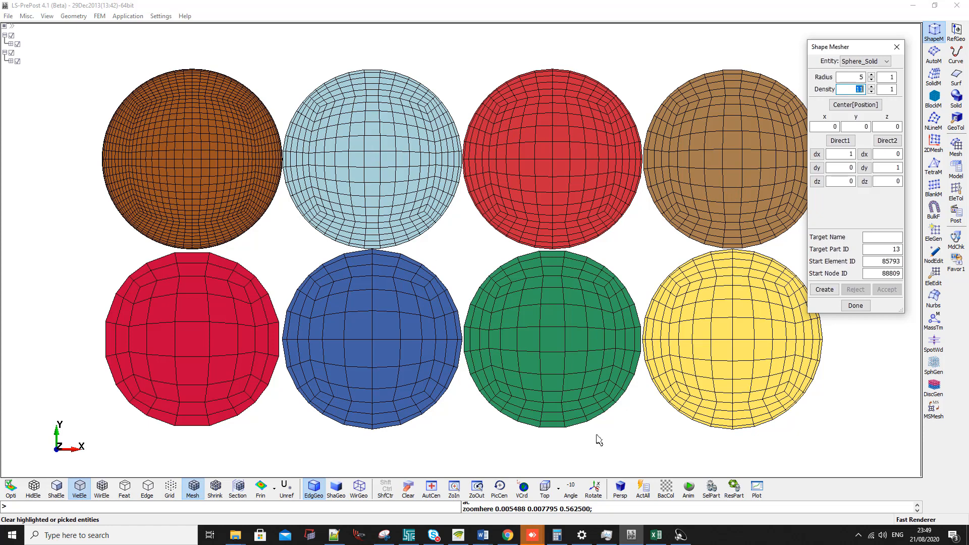
left_click(656, 535)
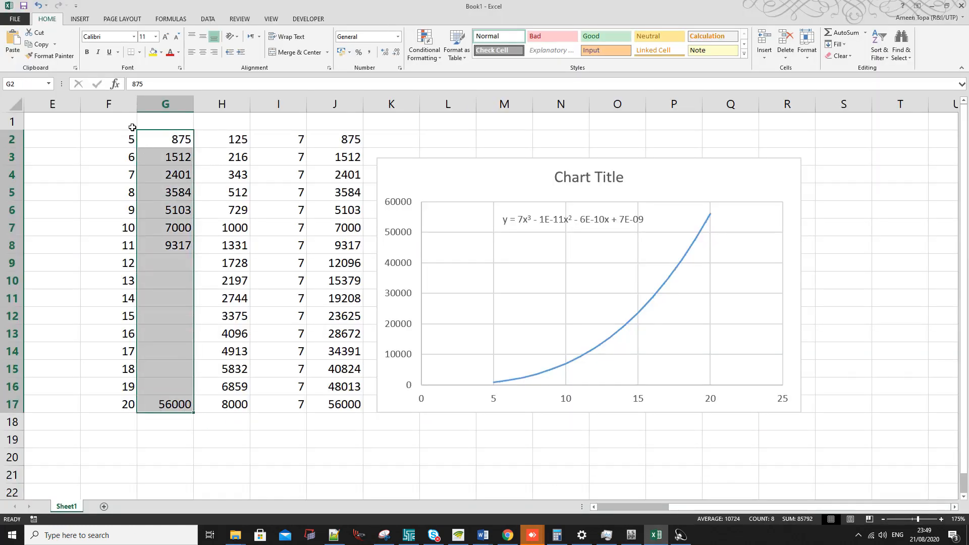
left_click(108, 121)
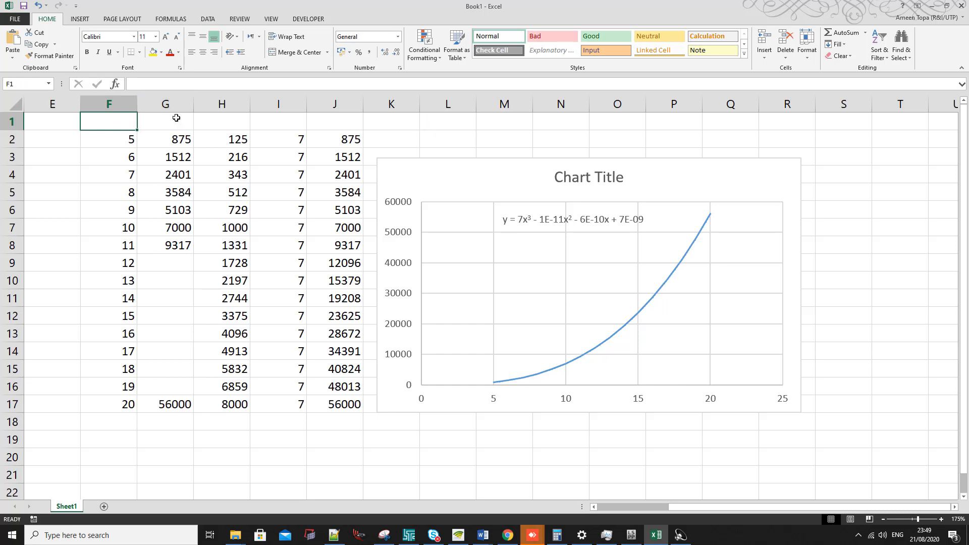
left_click(165, 192)
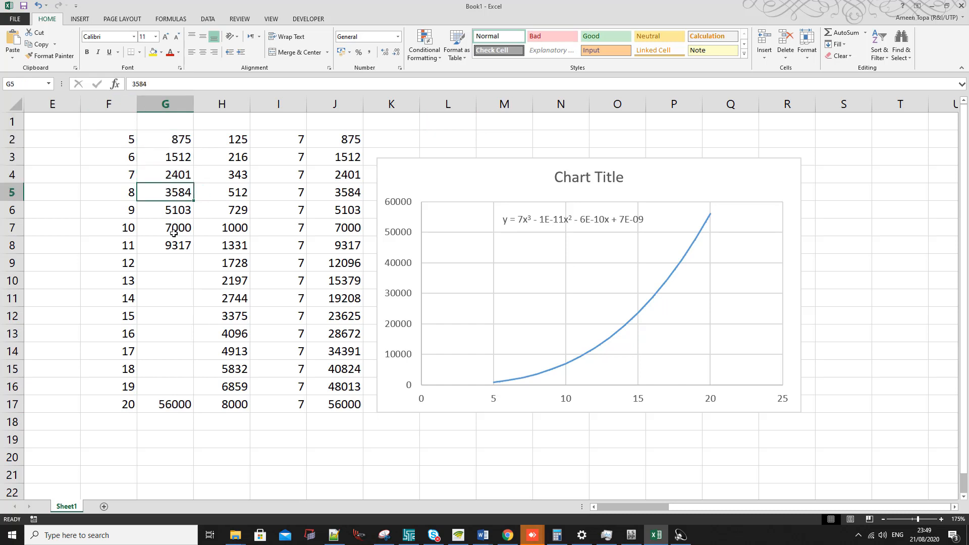
left_click(165, 404)
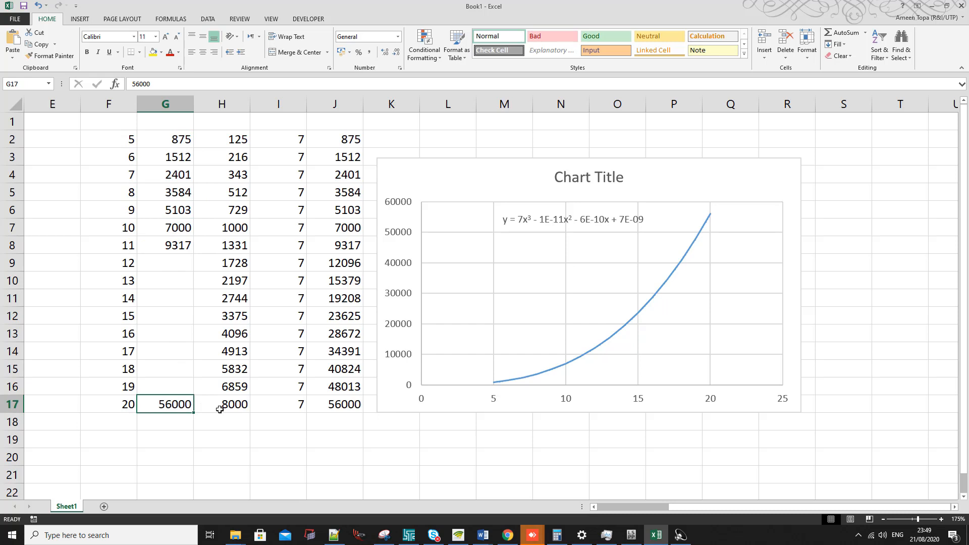
mouse_move(218, 246)
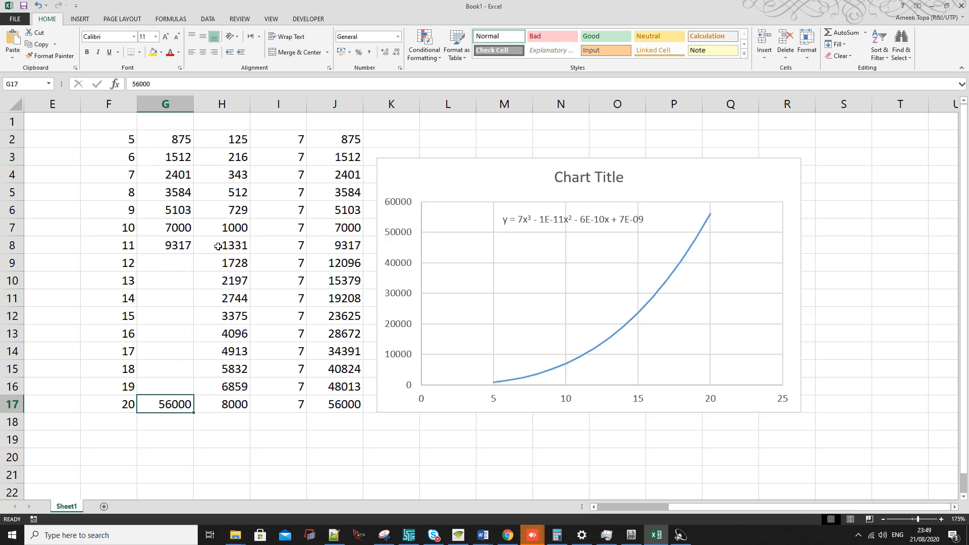
left_click(164, 139)
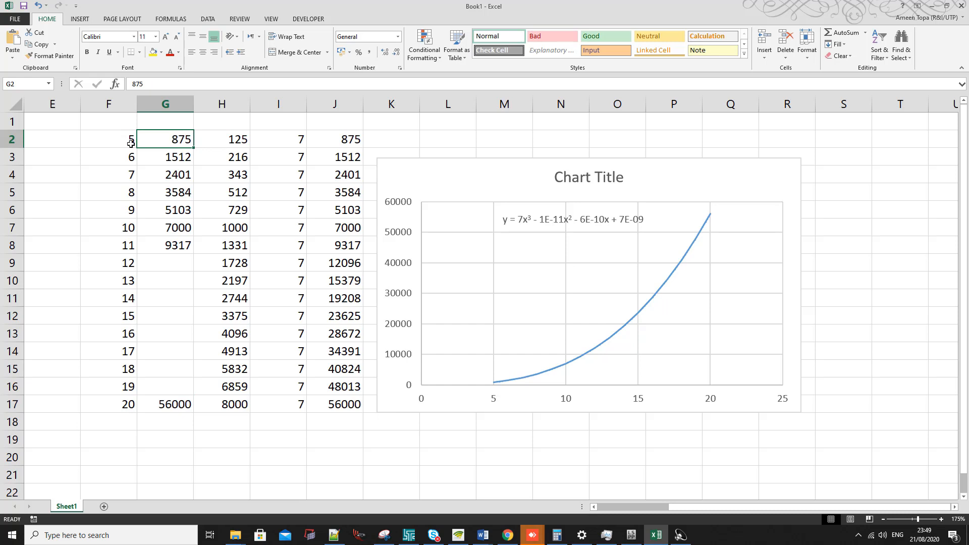
left_click(221, 140)
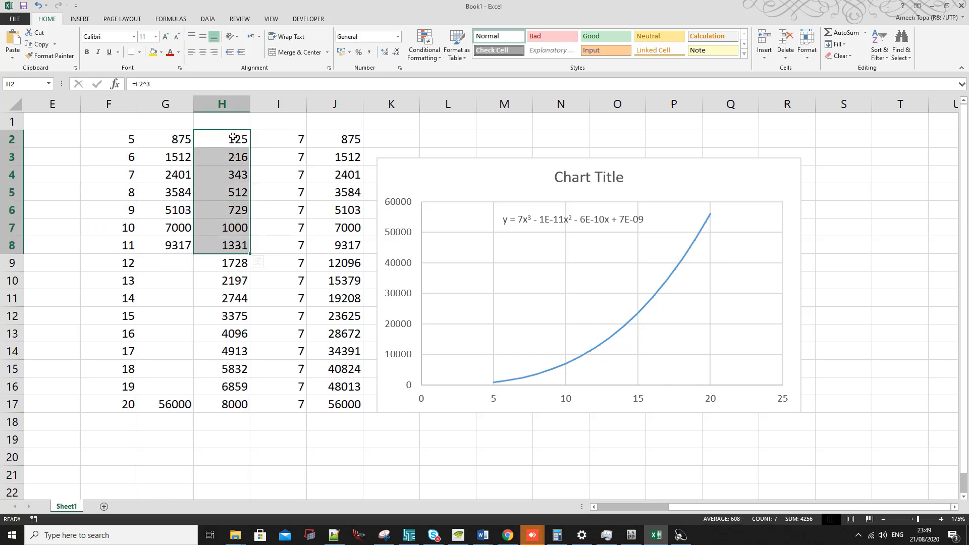
left_click(222, 138)
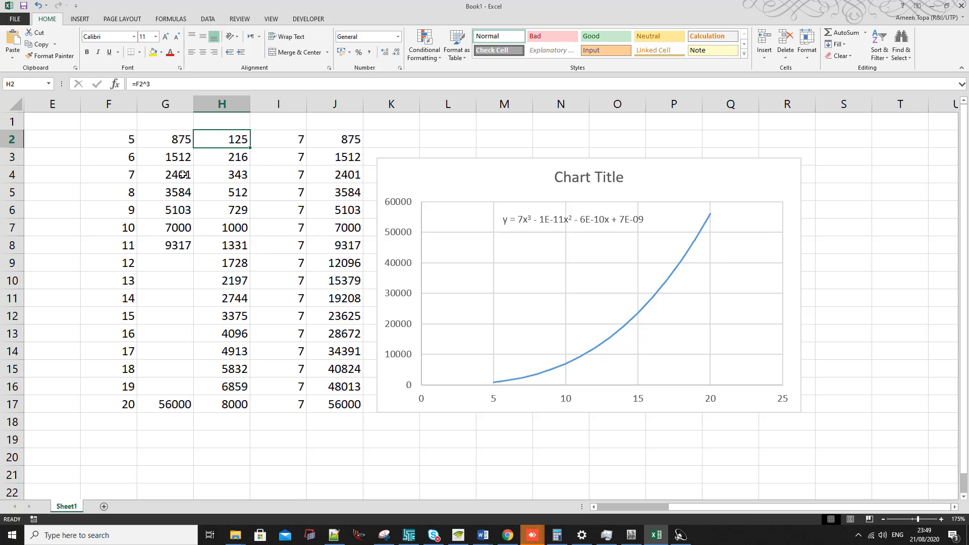
left_click(165, 138)
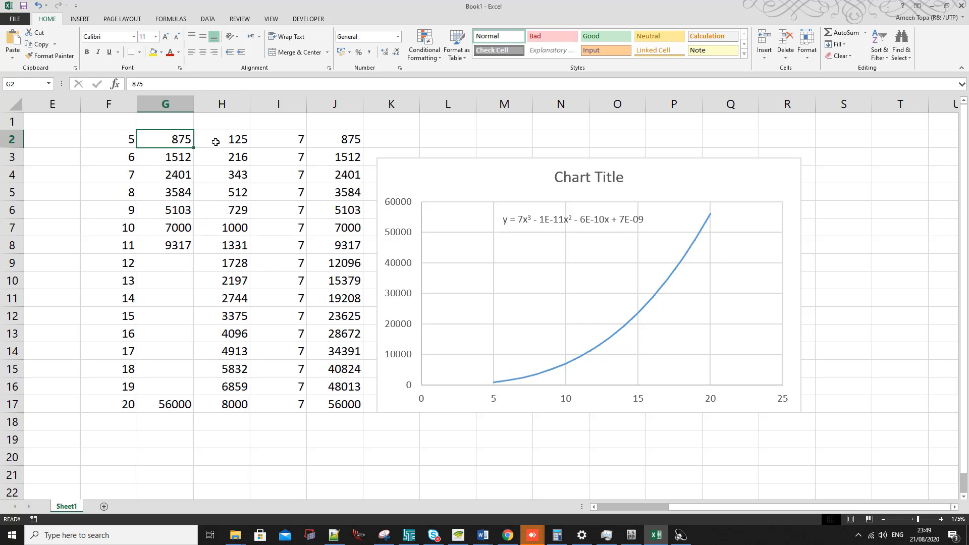
left_click(278, 139)
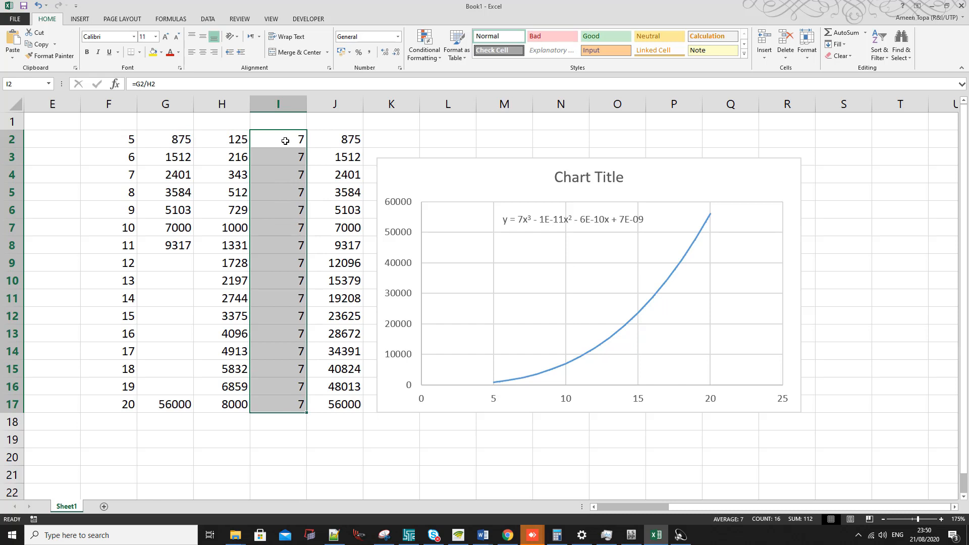
left_click(335, 139)
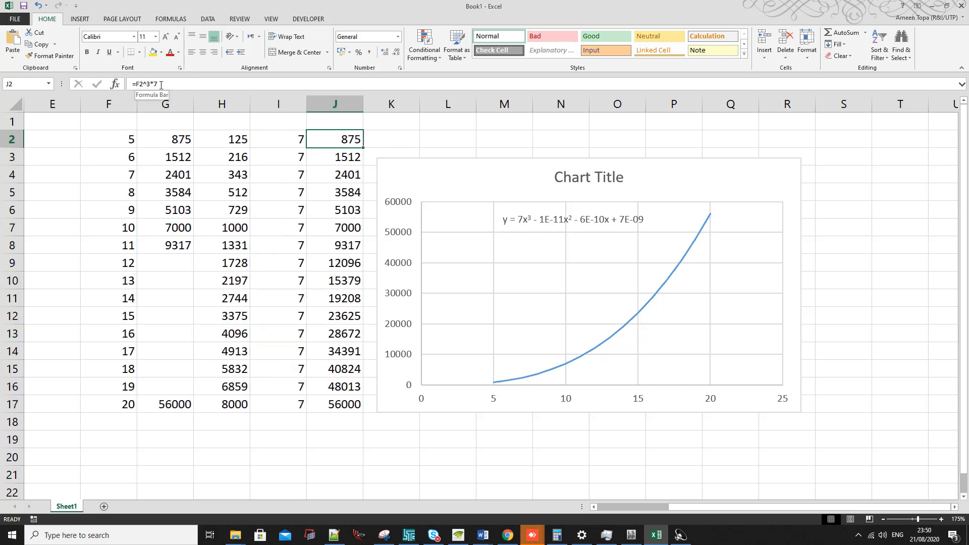
left_click(626, 330)
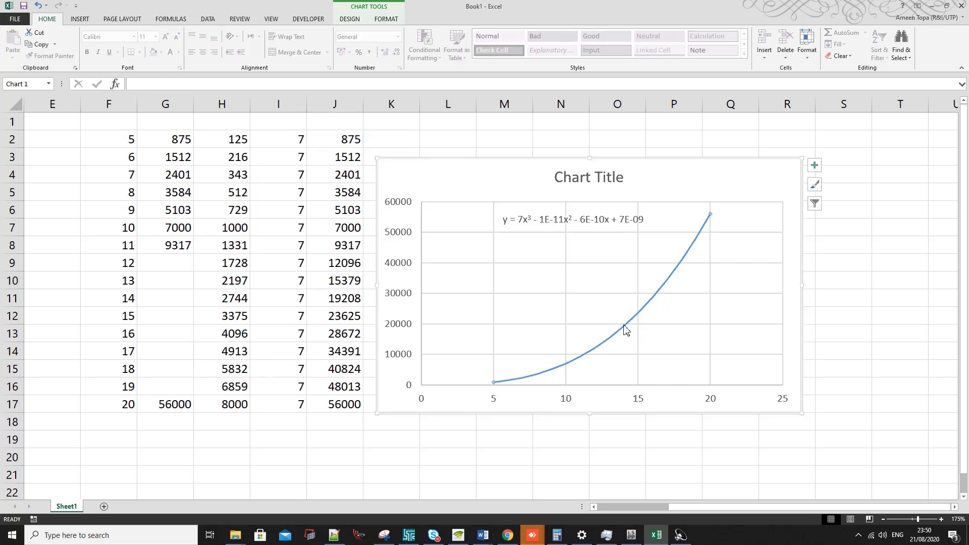
mouse_move(577, 266)
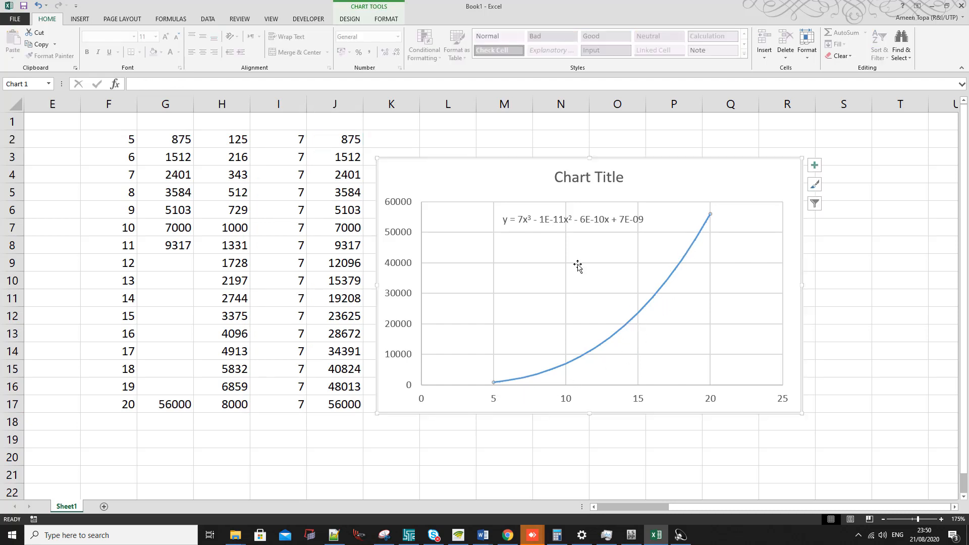
mouse_move(674, 281)
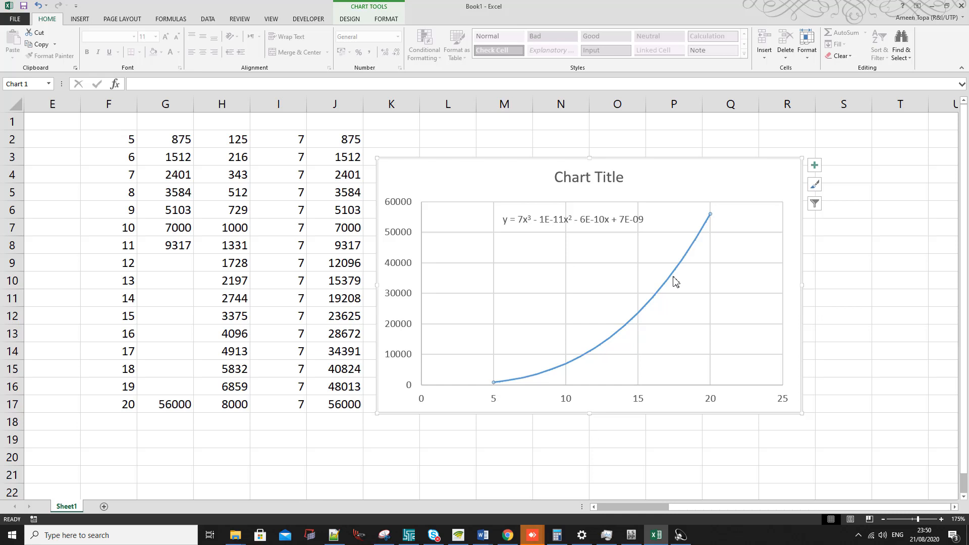
mouse_move(515, 221)
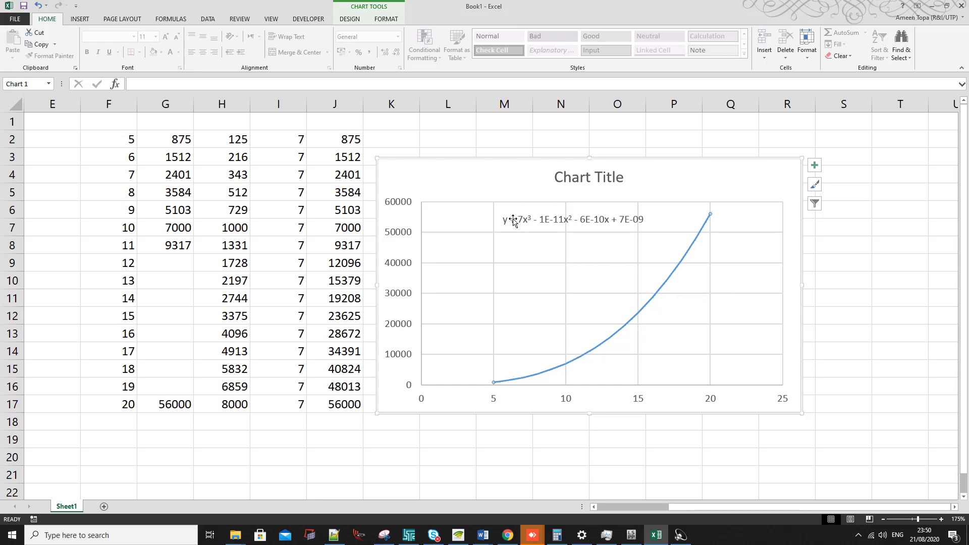
mouse_move(542, 231)
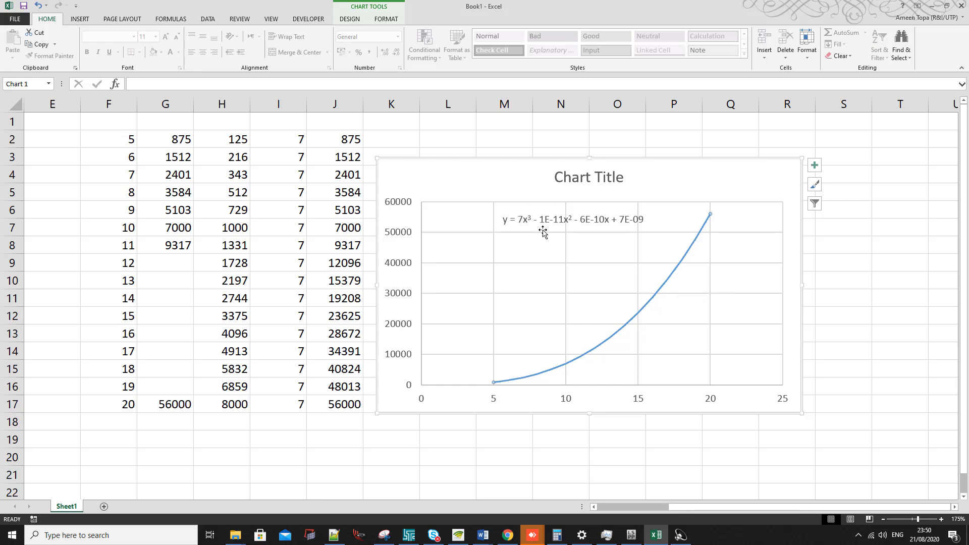
mouse_move(567, 237)
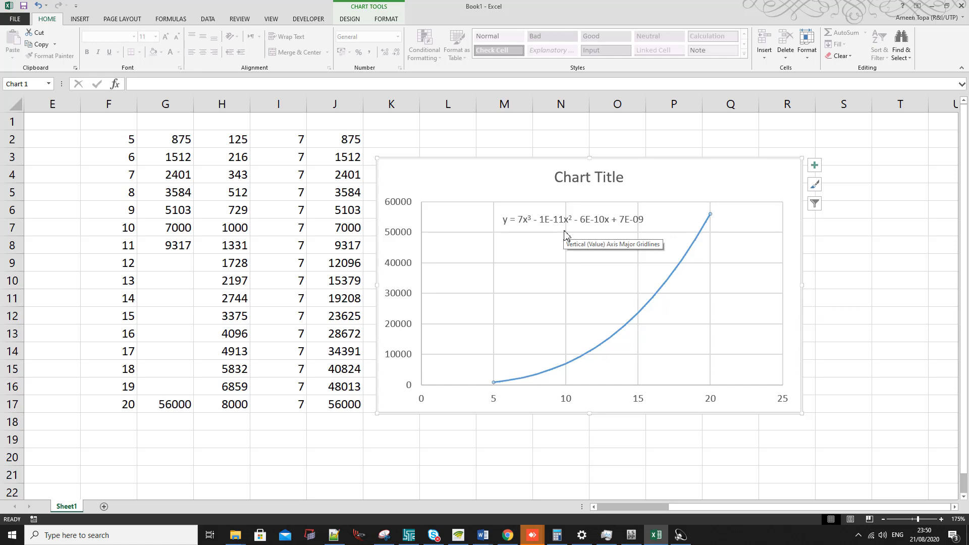
mouse_move(551, 239)
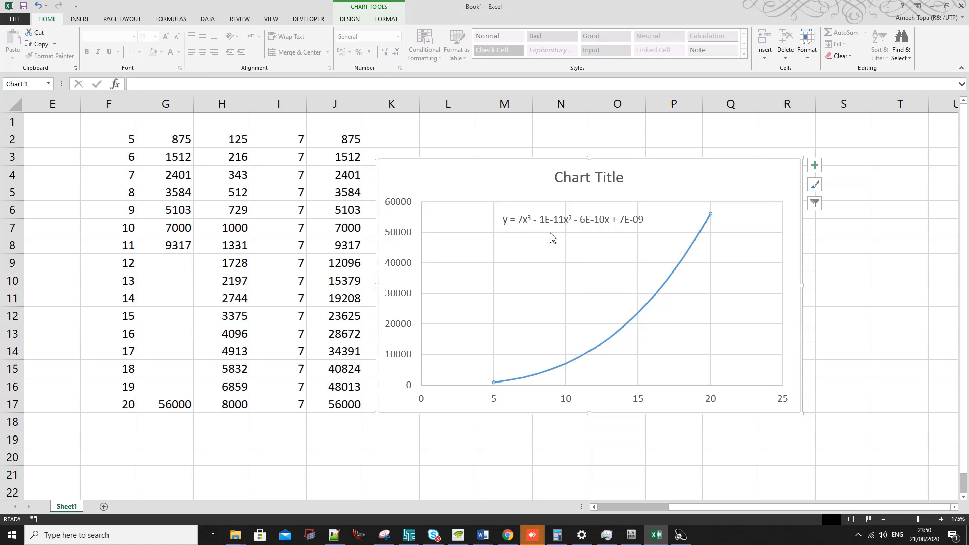
mouse_move(612, 224)
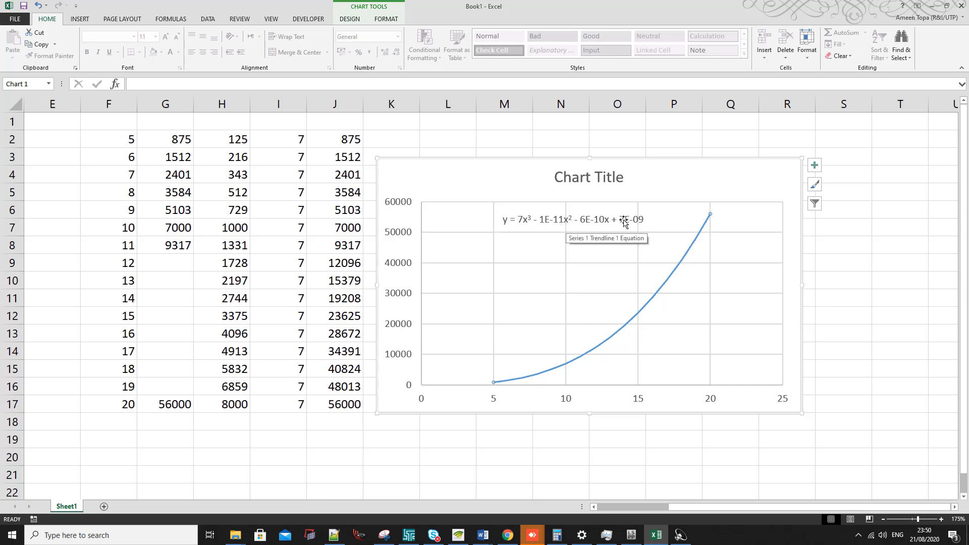
mouse_move(632, 229)
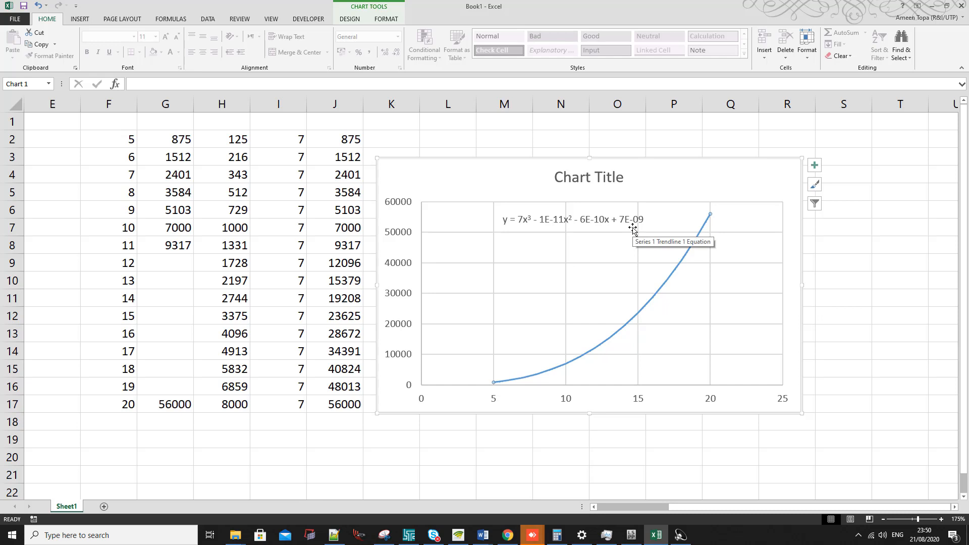
mouse_move(567, 229)
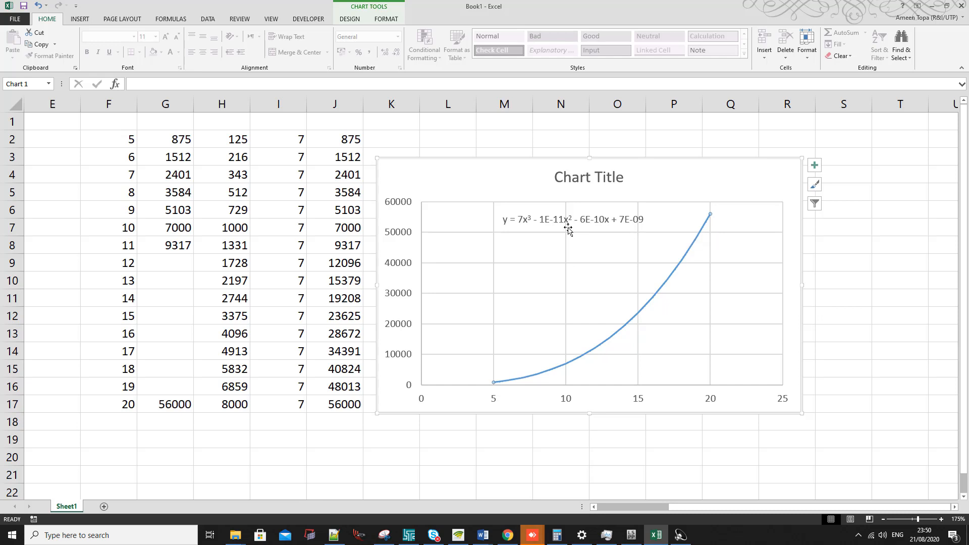
mouse_move(604, 240)
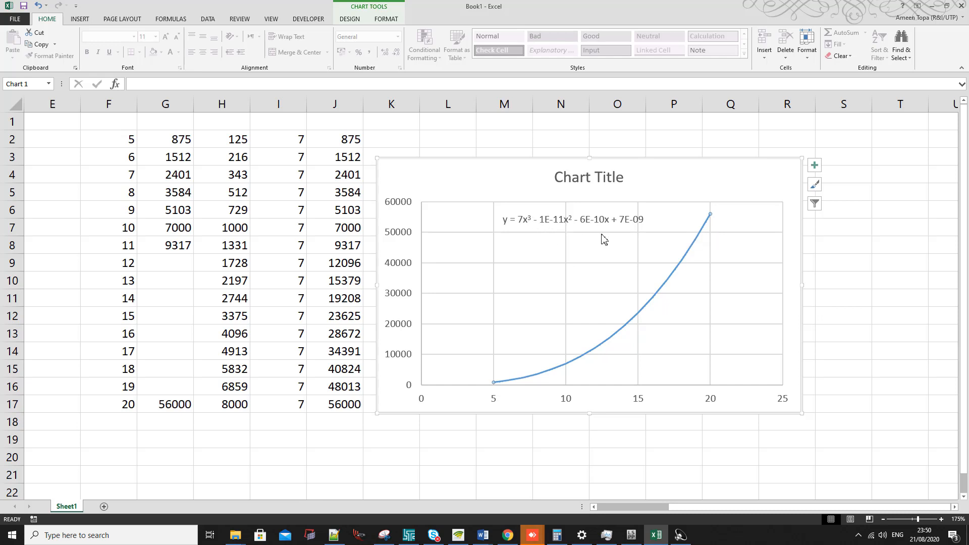
mouse_move(643, 271)
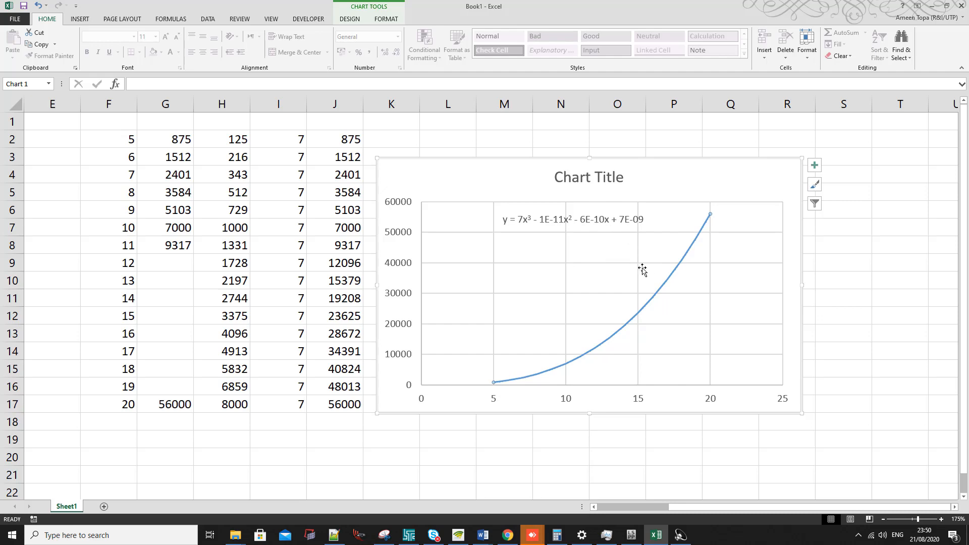
mouse_move(608, 427)
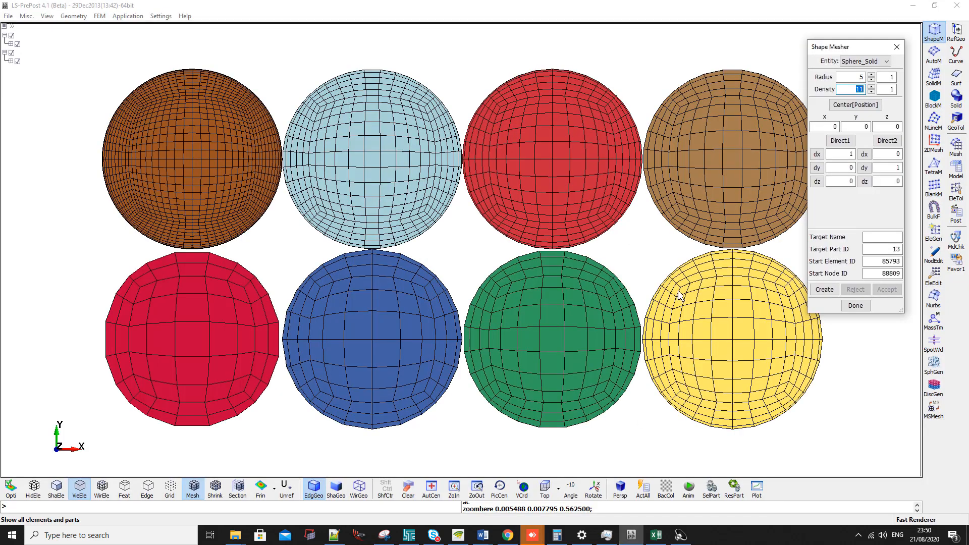
mouse_move(814, 423)
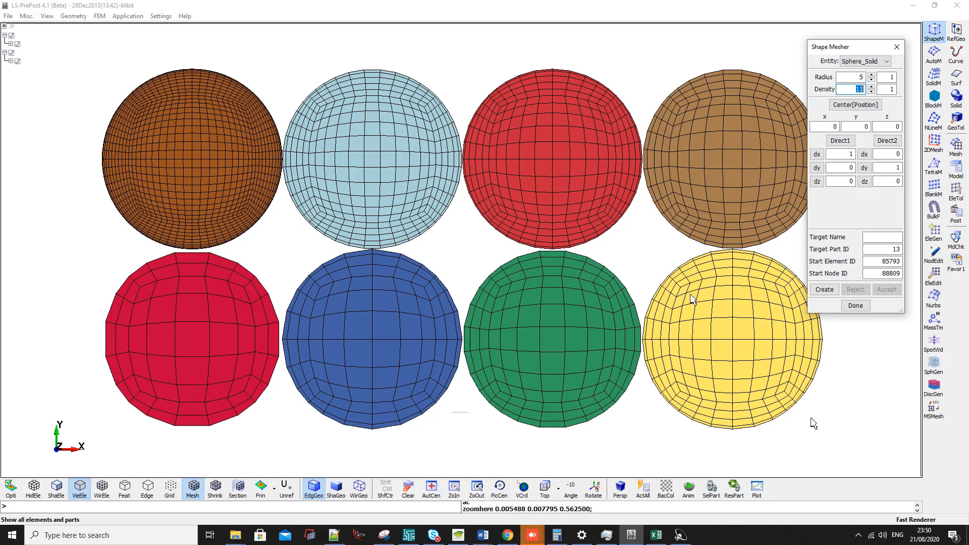